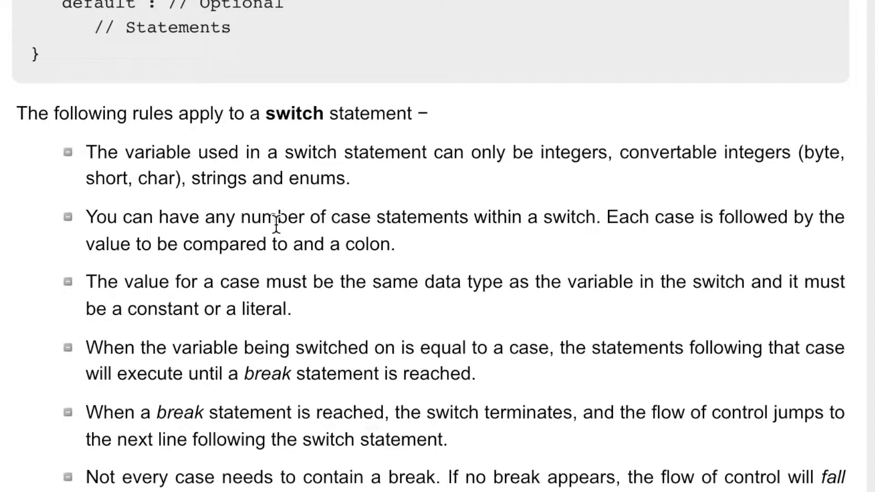
mouse_move(373, 198)
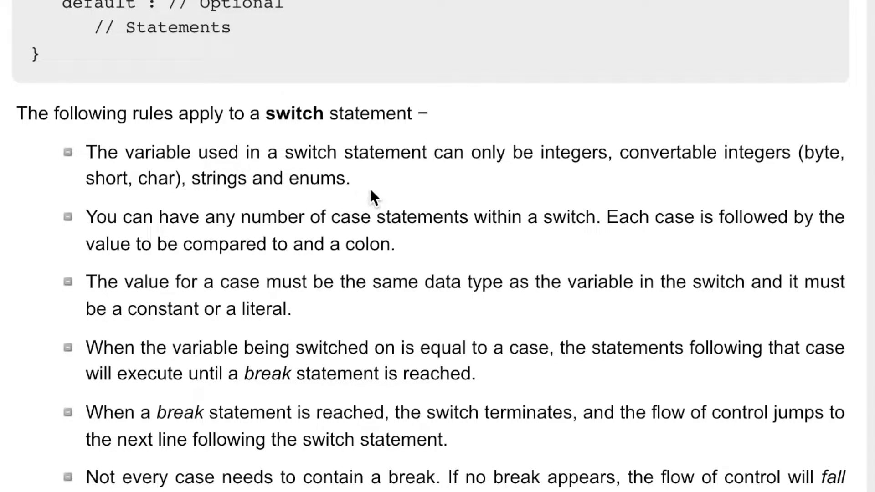
mouse_move(391, 181)
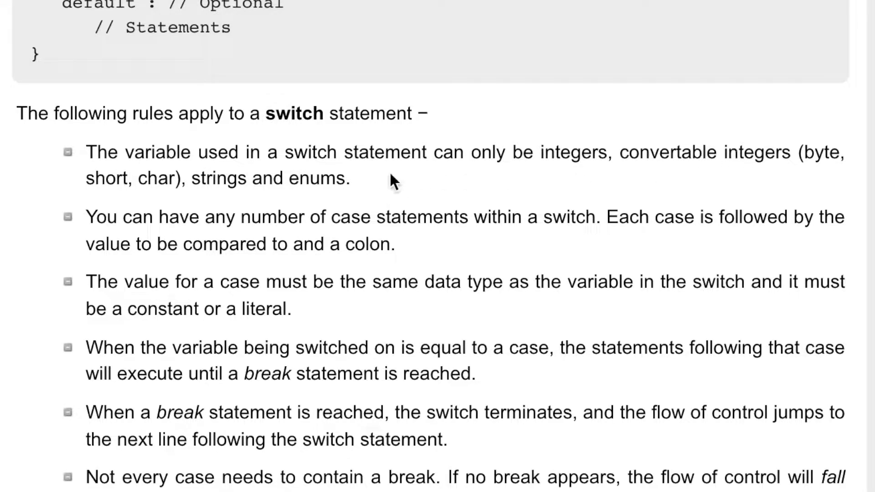
mouse_move(223, 184)
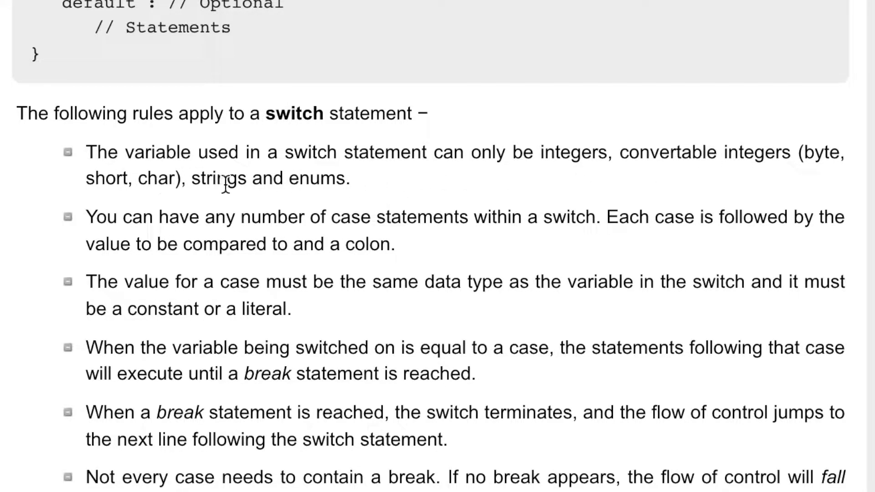
mouse_move(329, 234)
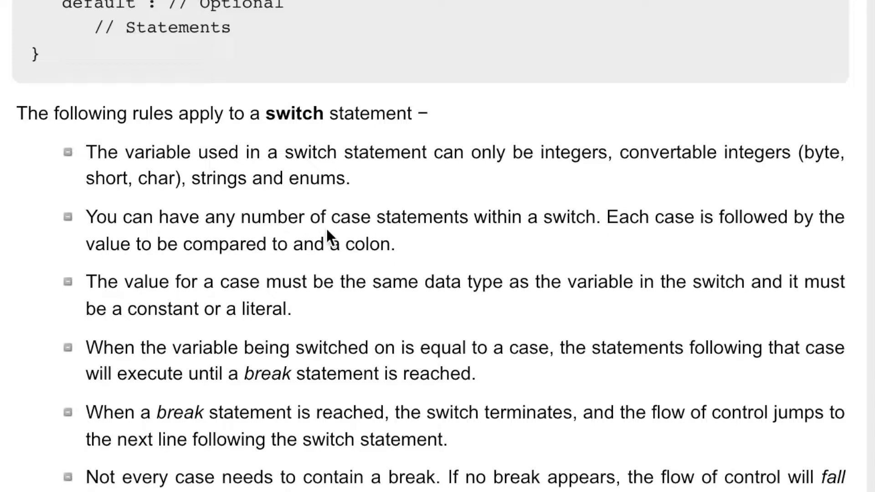
mouse_move(678, 229)
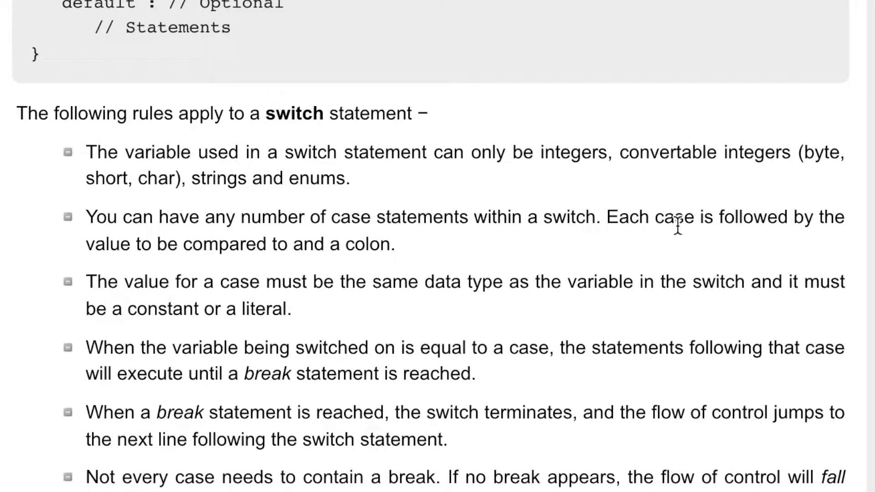
Step: Scroll down to mkyong's JEP406.java example that checks types with if-else instanceof
scroll(down, 3)
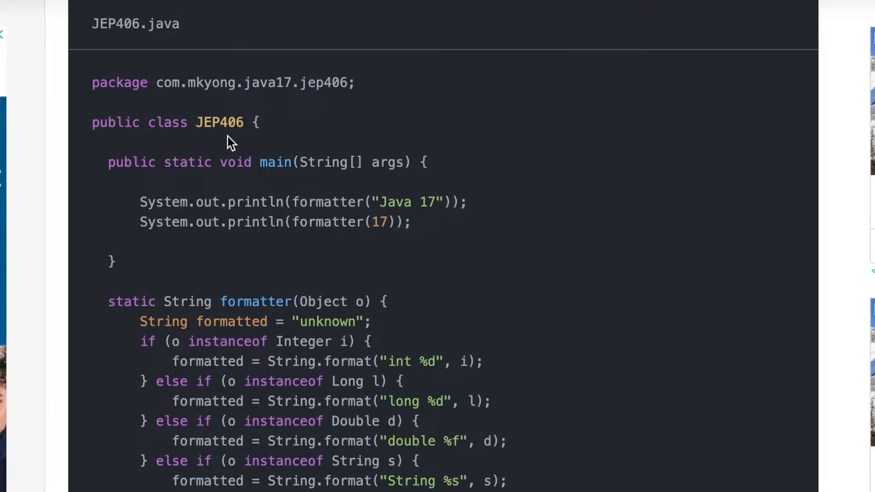
Step: Read the instanceof formatter code, reaching 'In Java 17, we can rewrite the above code like this'
scroll(down, 3)
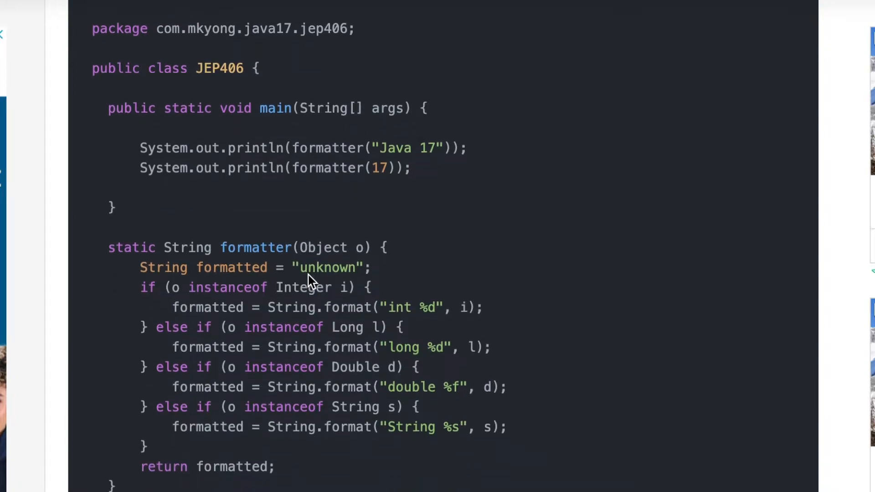
scroll(down, 3)
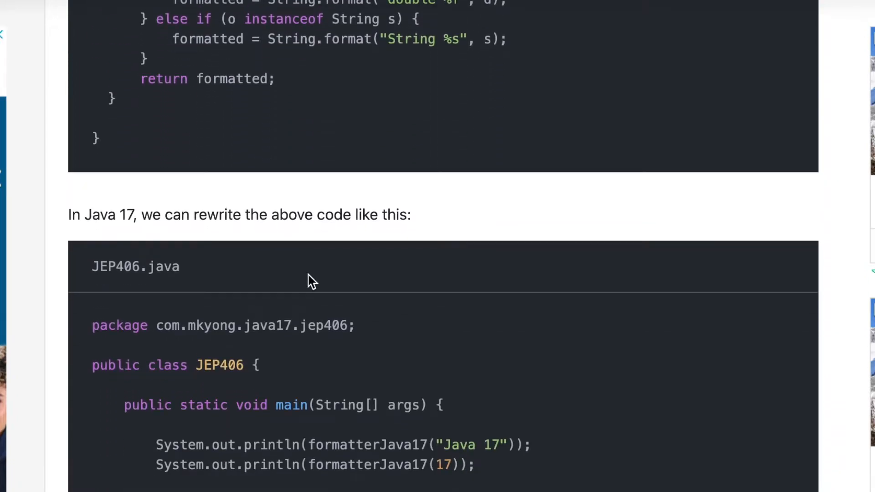
scroll(up, 3)
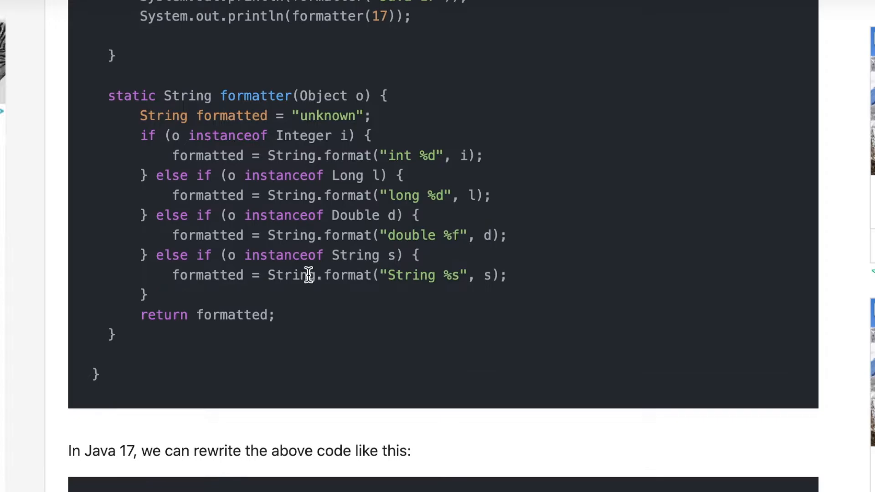
scroll(up, 3)
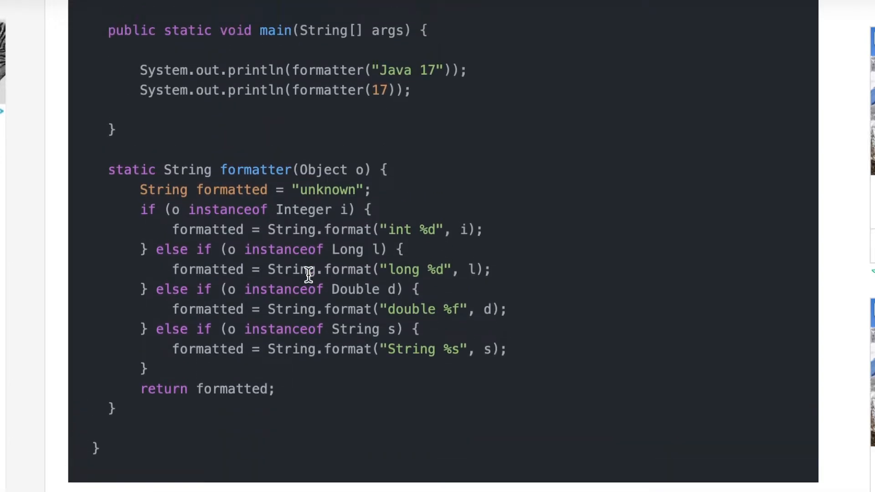
scroll(up, 3)
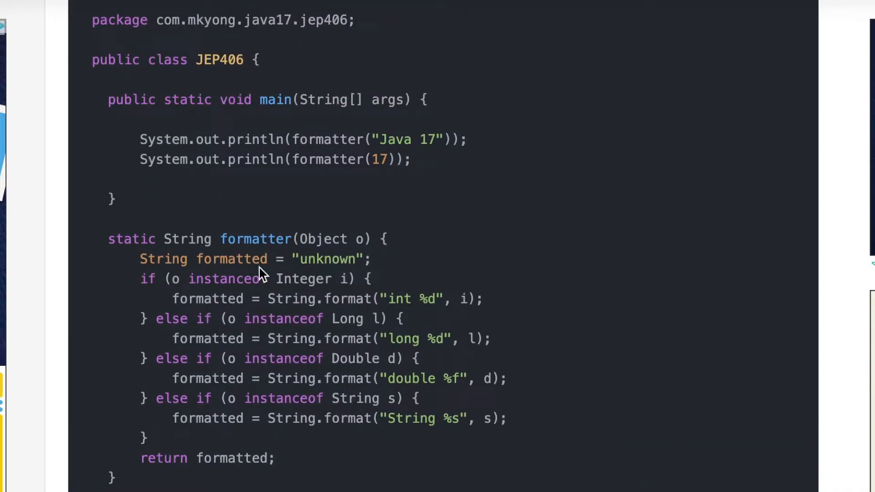
mouse_move(335, 285)
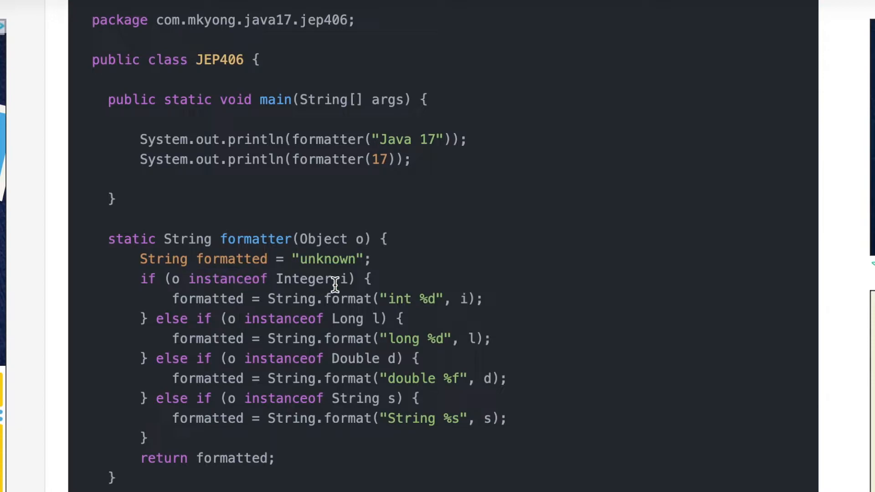
scroll(down, 3)
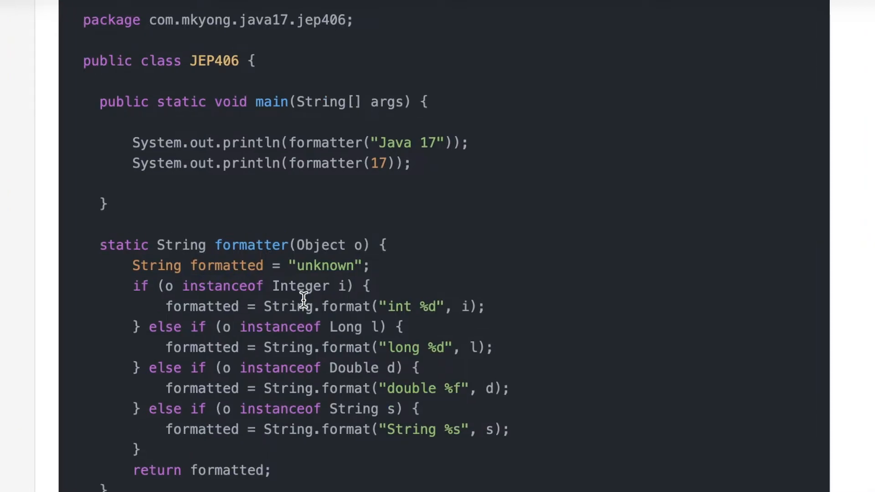
mouse_move(303, 247)
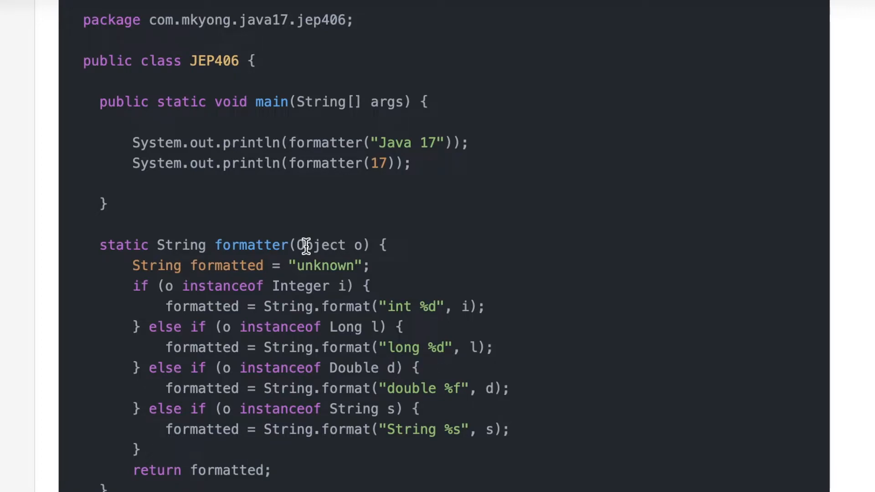
mouse_move(129, 286)
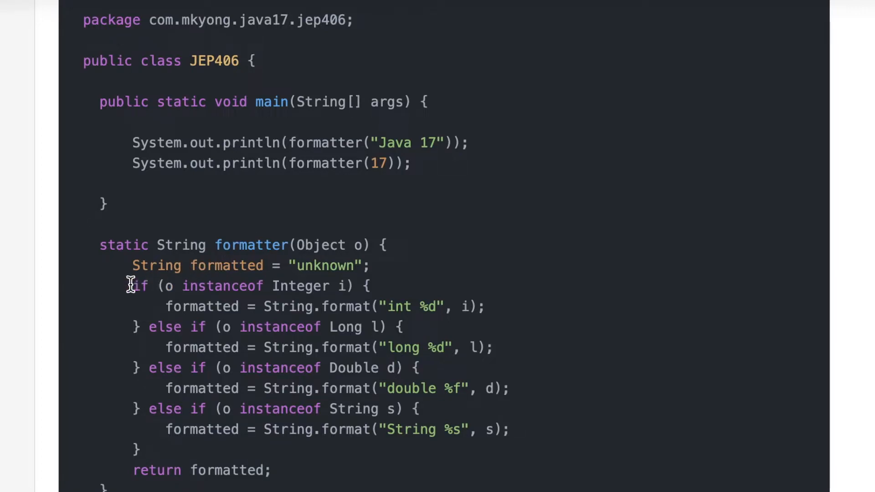
mouse_move(233, 355)
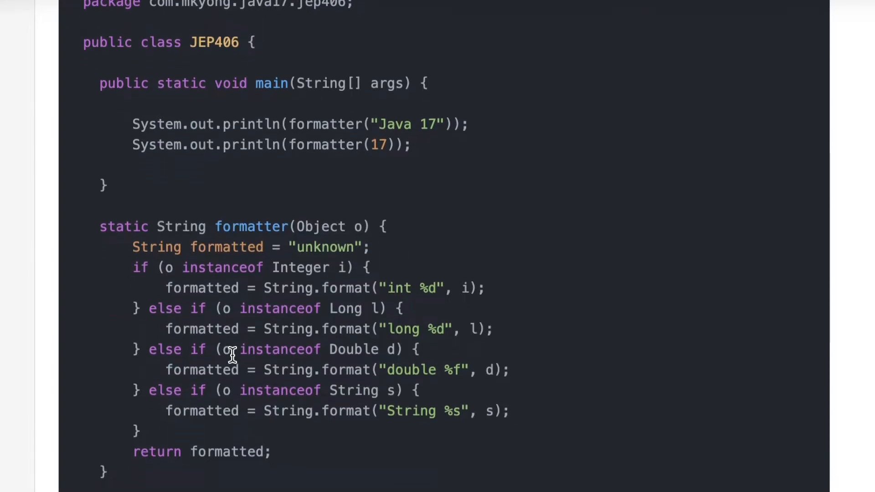
scroll(down, 3)
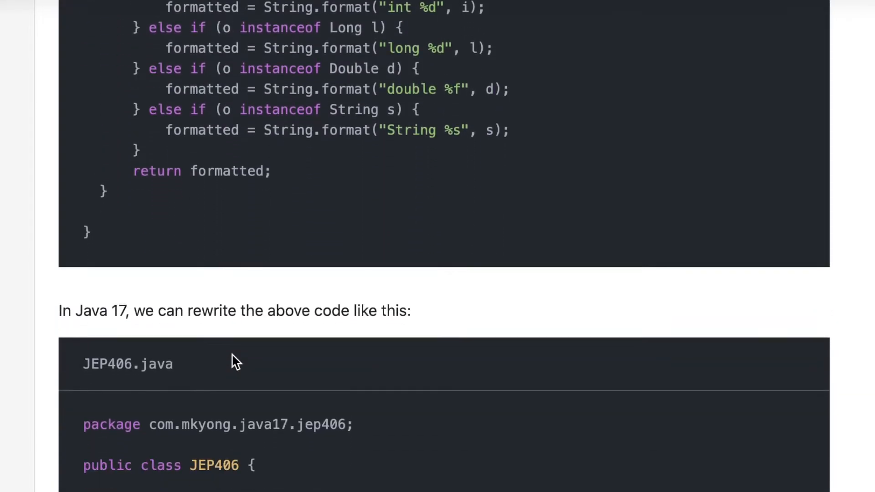
Step: Highlight the Integer case's format expression in the Java 17 switch rewrite
scroll(down, 3)
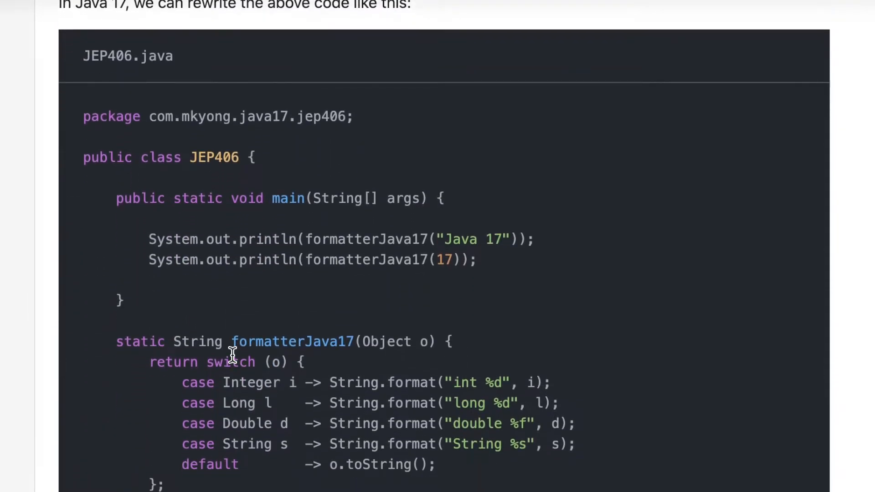
scroll(down, 3)
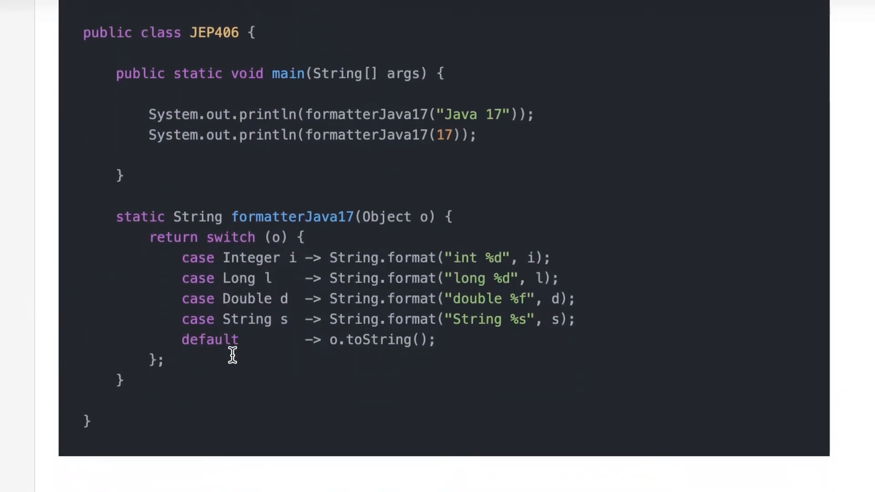
scroll(up, 3)
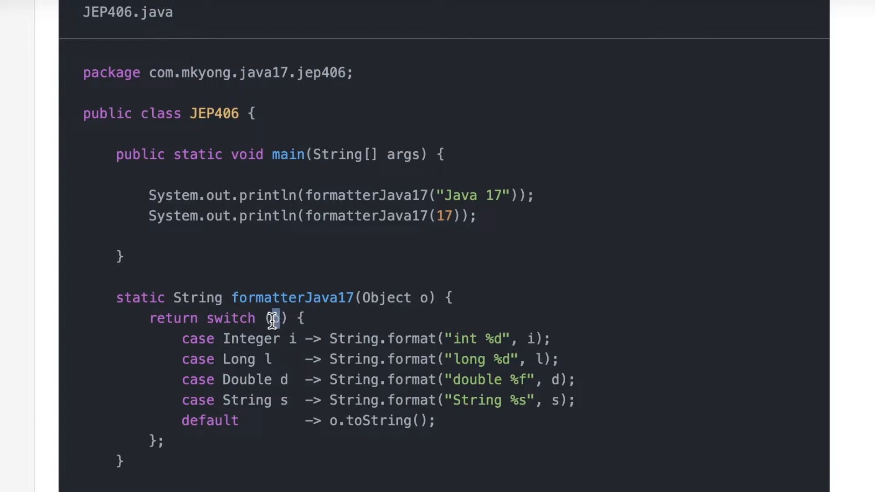
mouse_move(325, 325)
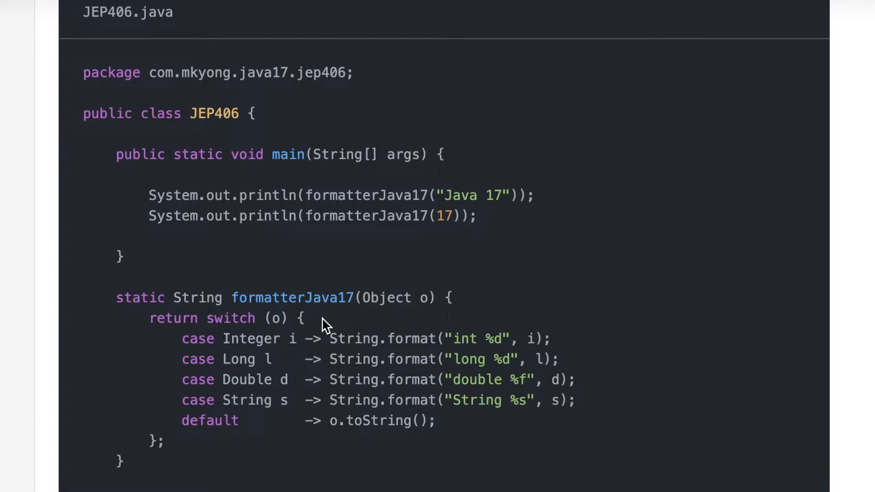
mouse_move(196, 340)
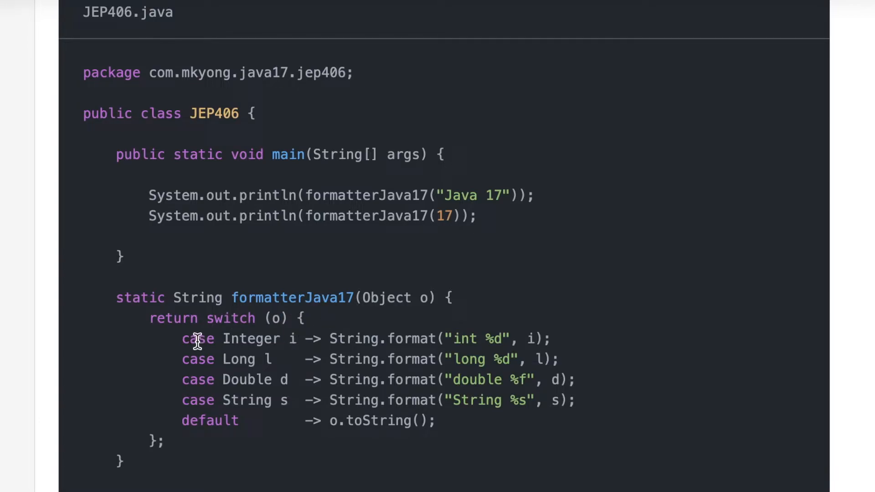
double_click(251, 339)
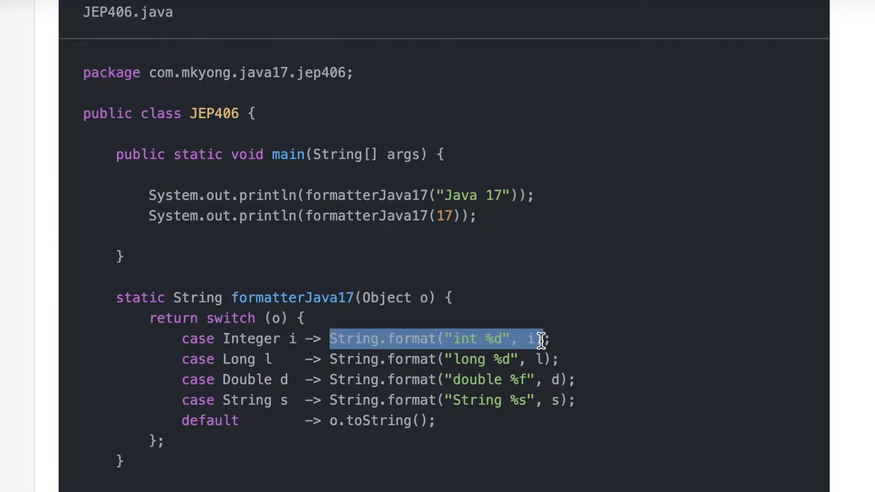
click(304, 338)
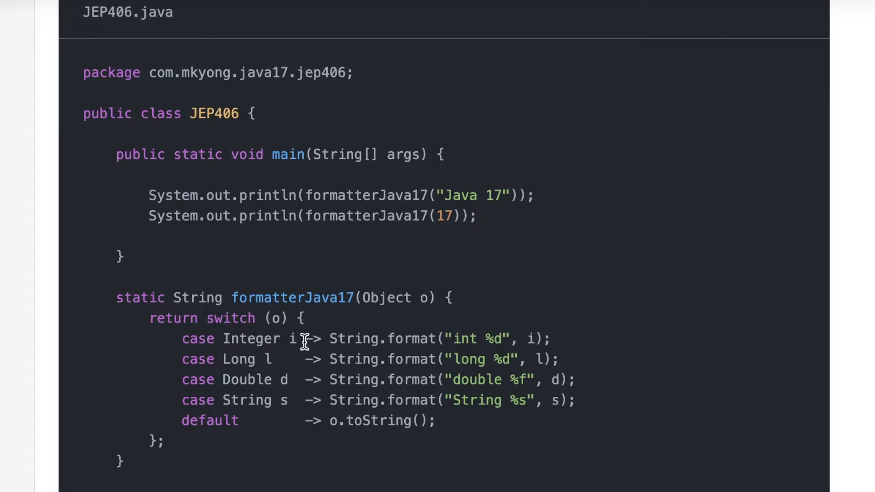
mouse_move(552, 355)
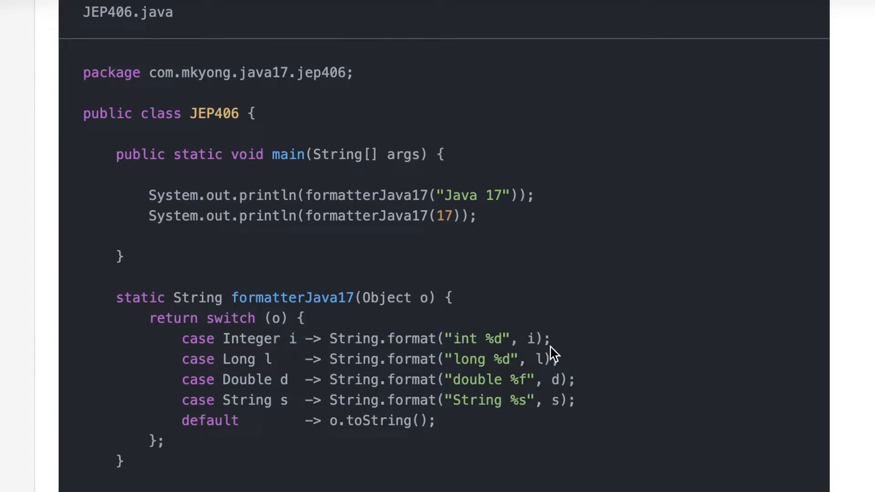
Step: Select the arrow after 'case Integer i' and reach section 7.2 Pattern matching and null
double_click(308, 339)
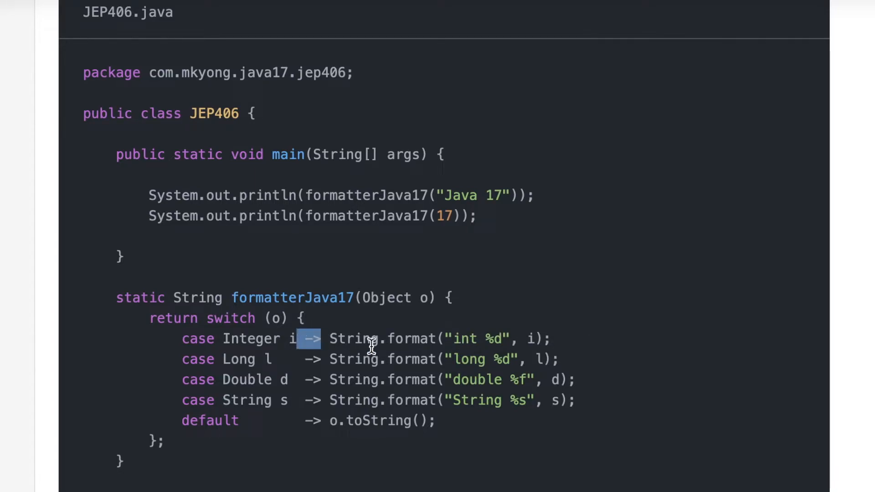
mouse_move(569, 352)
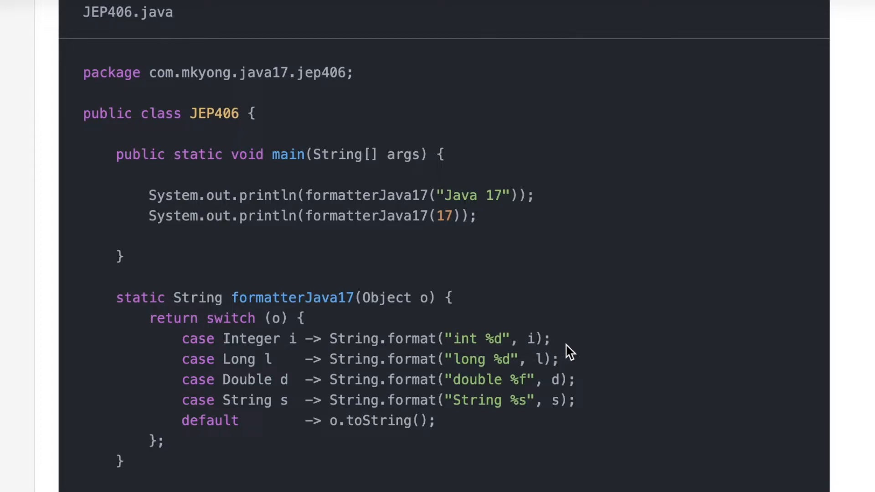
mouse_move(551, 342)
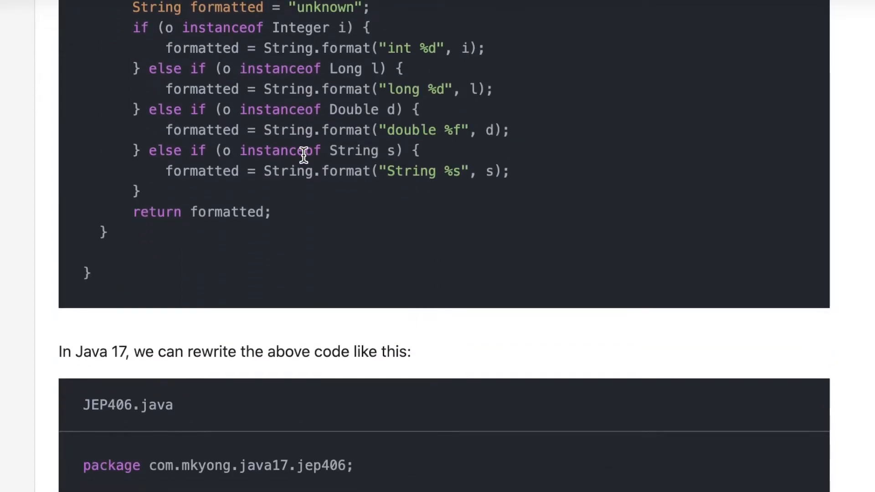
scroll(down, 3)
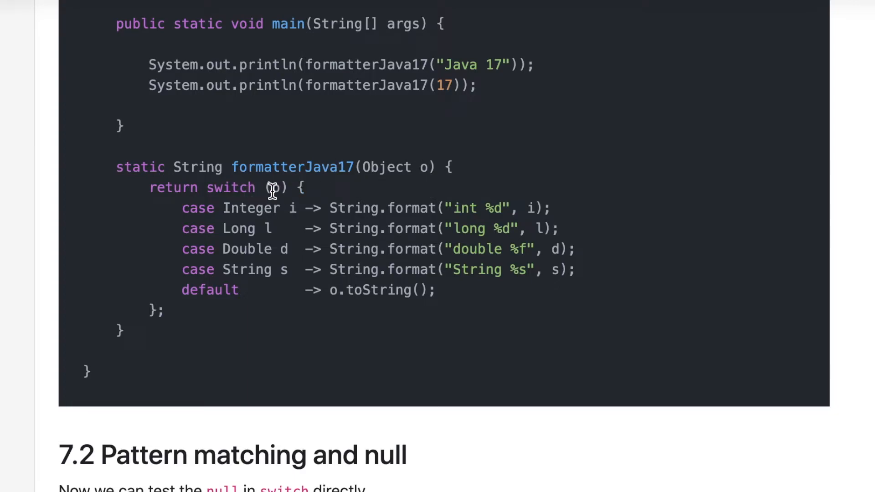
mouse_move(274, 204)
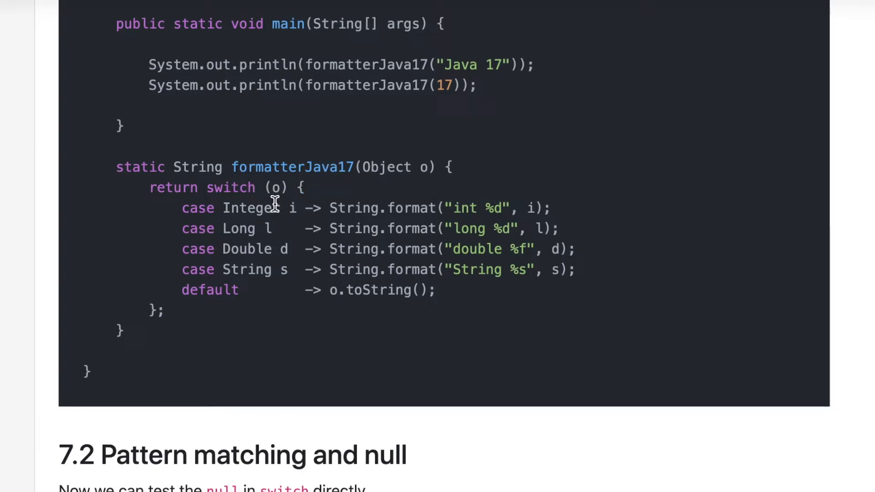
mouse_move(298, 203)
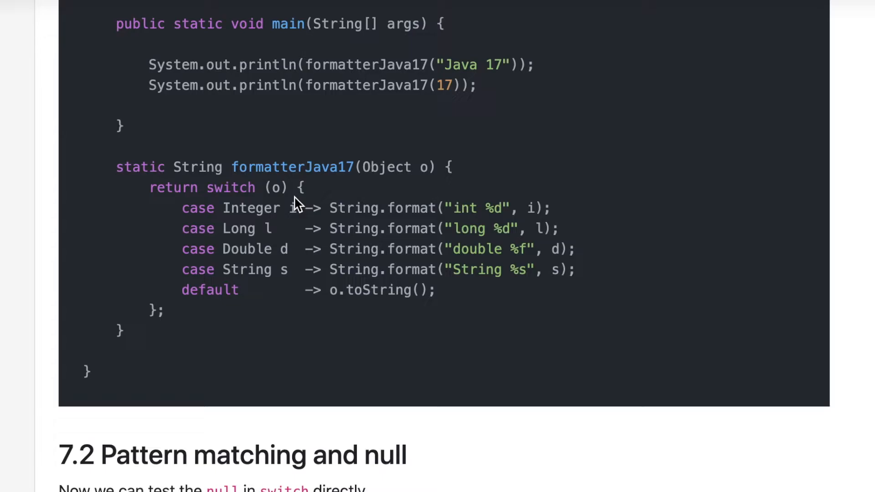
scroll(down, 3)
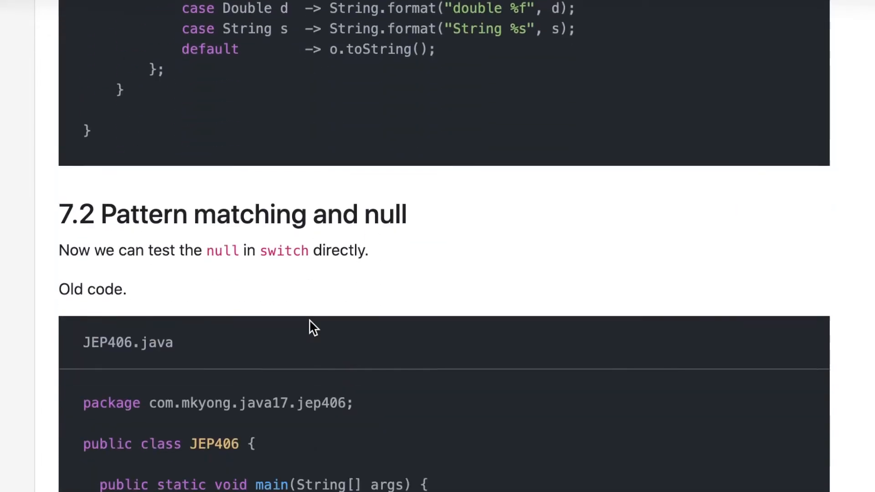
Step: Go past the old and new null-handling switch code to the 7.3 testTriangle example
scroll(down, 3)
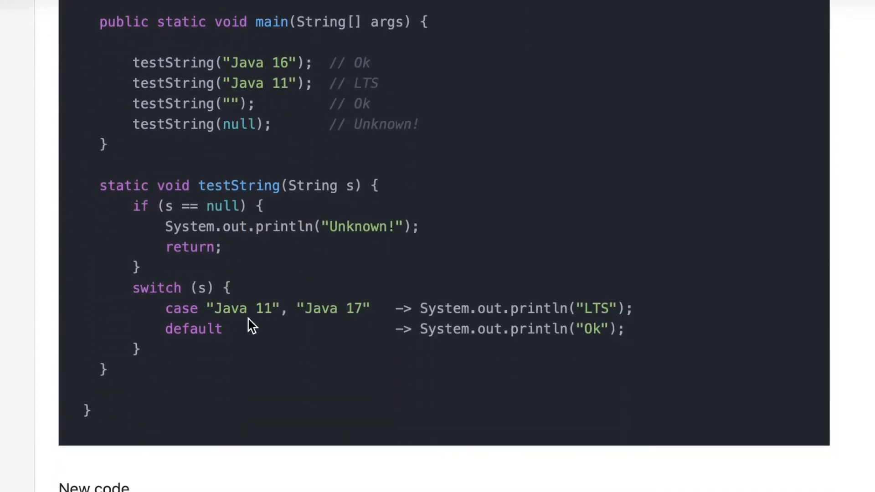
scroll(down, 3)
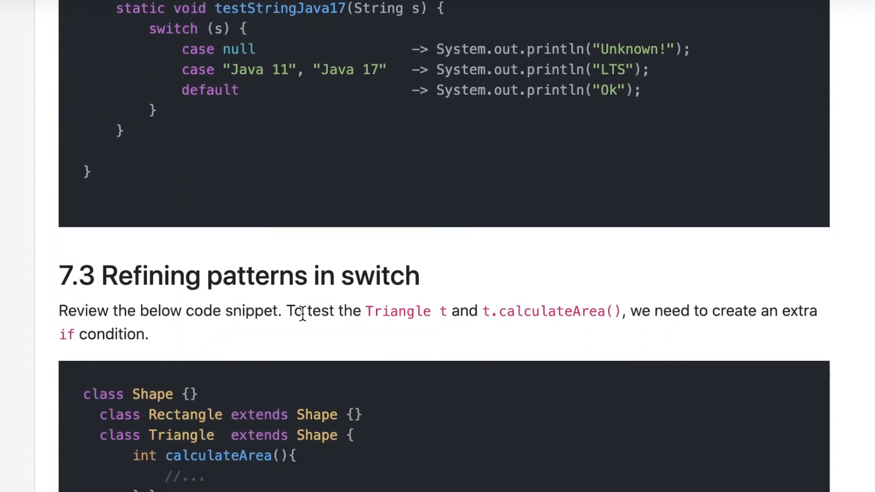
double_click(219, 49)
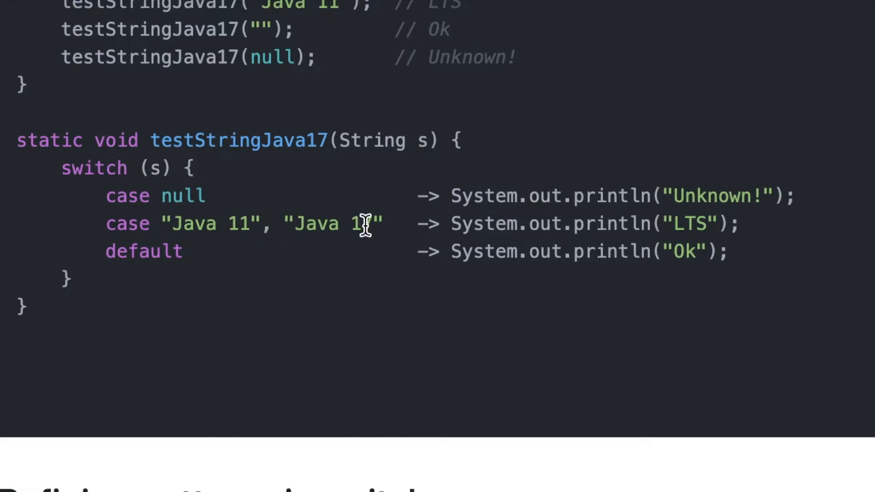
double_click(182, 196)
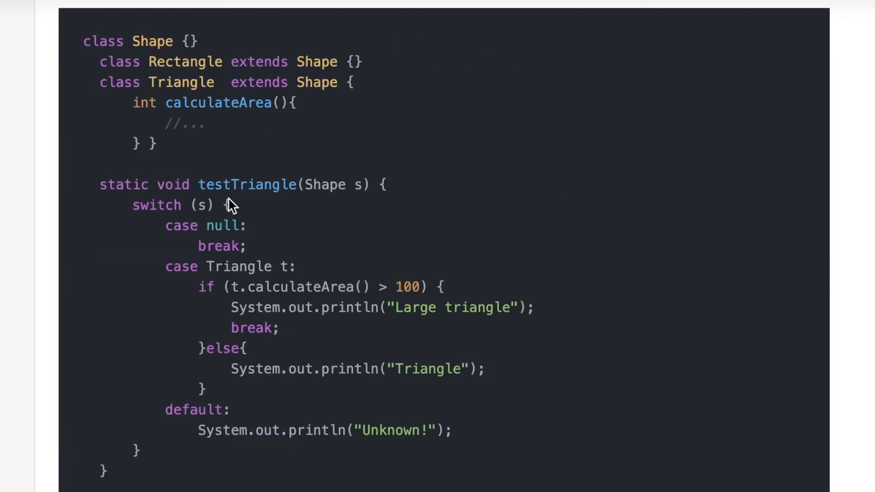
mouse_move(347, 186)
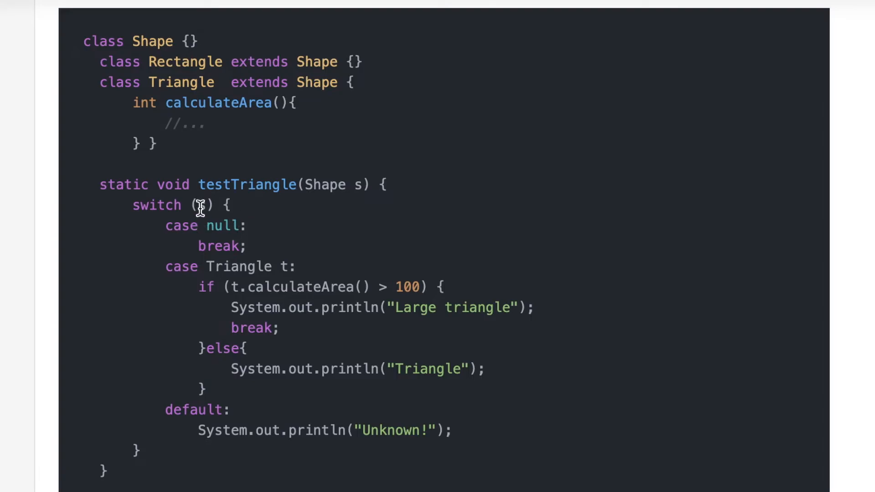
mouse_move(205, 266)
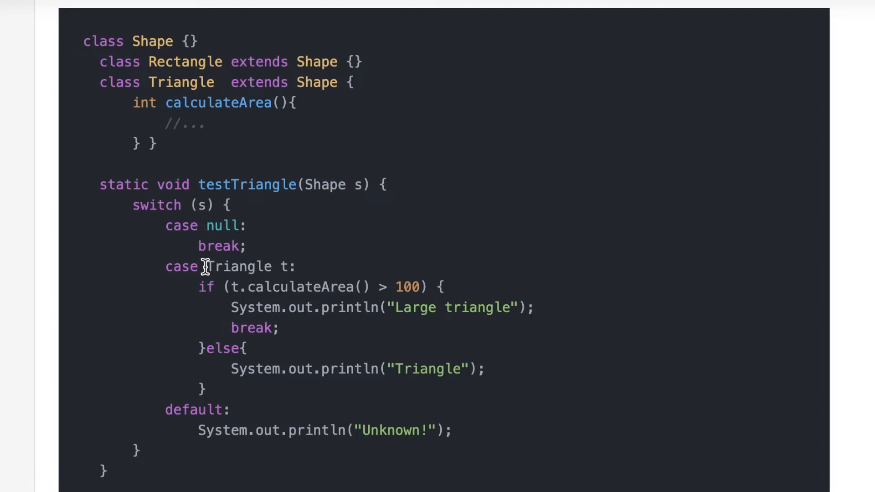
mouse_move(305, 274)
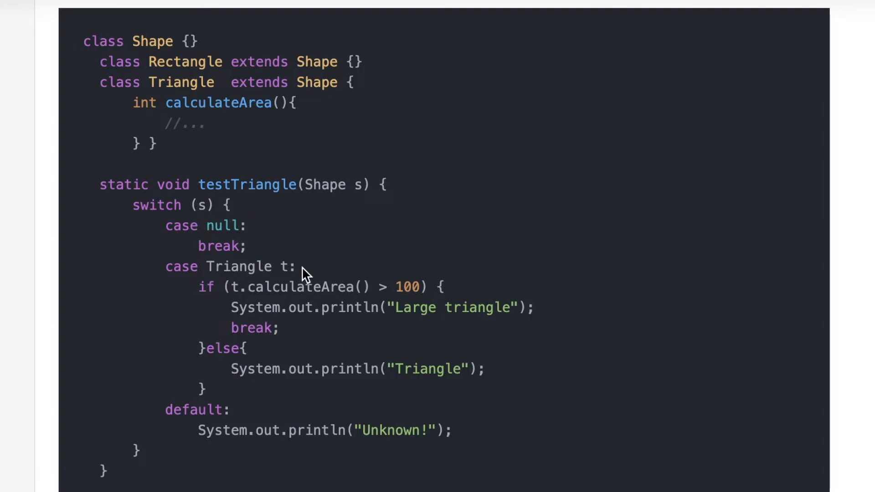
mouse_move(241, 291)
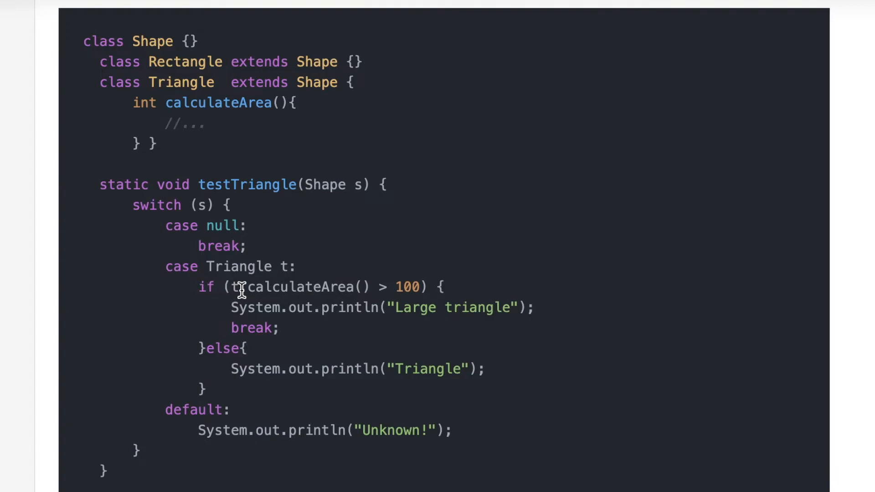
mouse_move(429, 287)
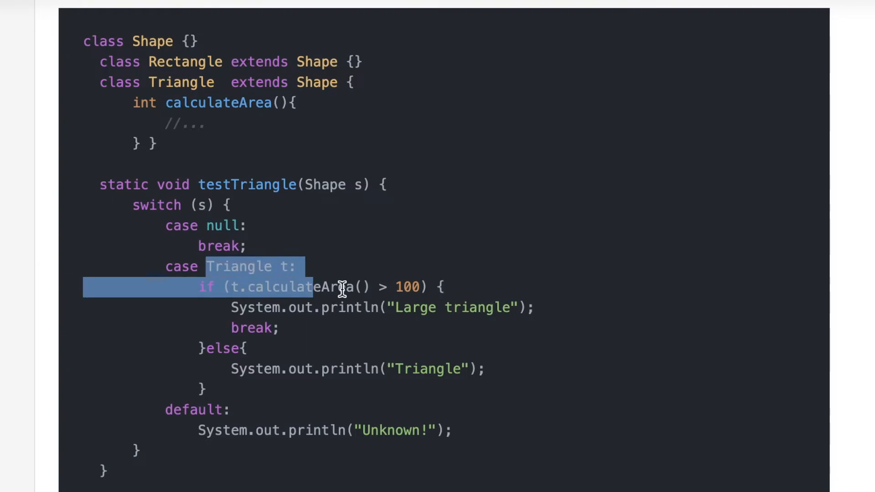
click(307, 266)
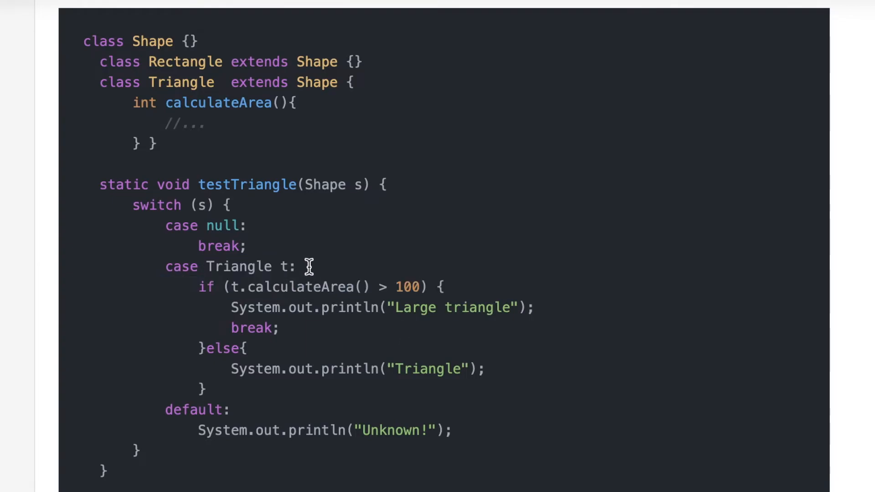
mouse_move(301, 273)
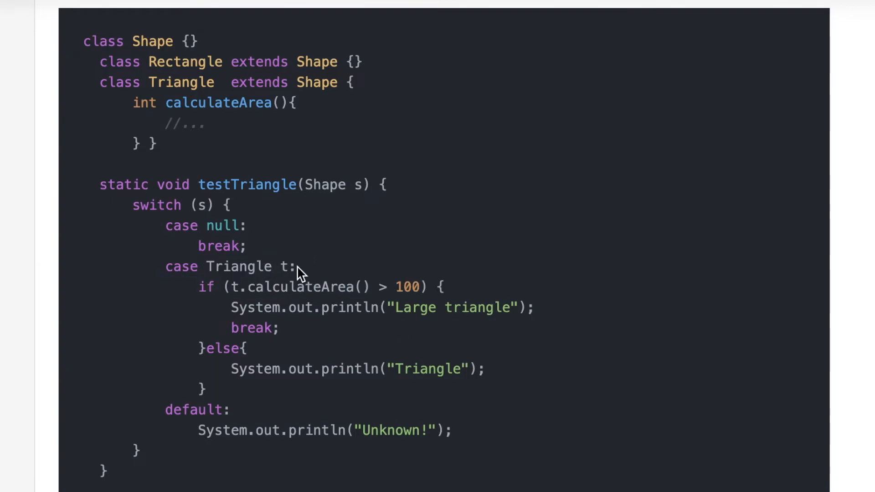
mouse_move(306, 279)
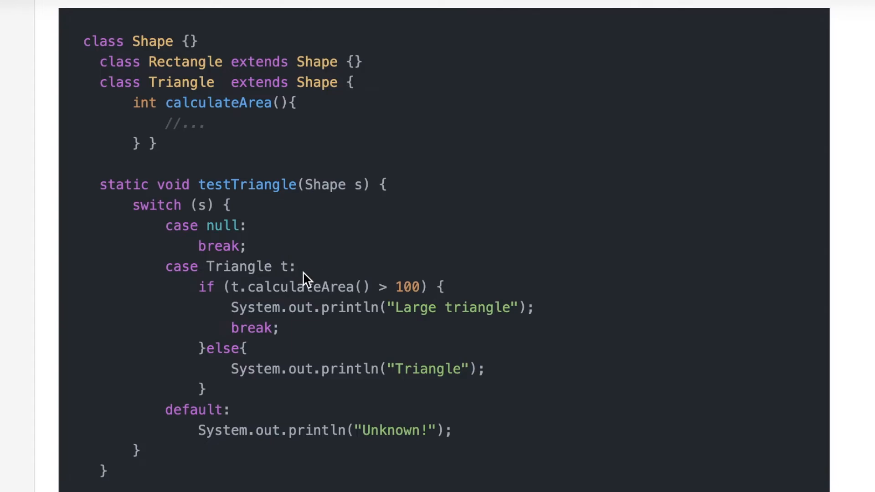
scroll(up, 3)
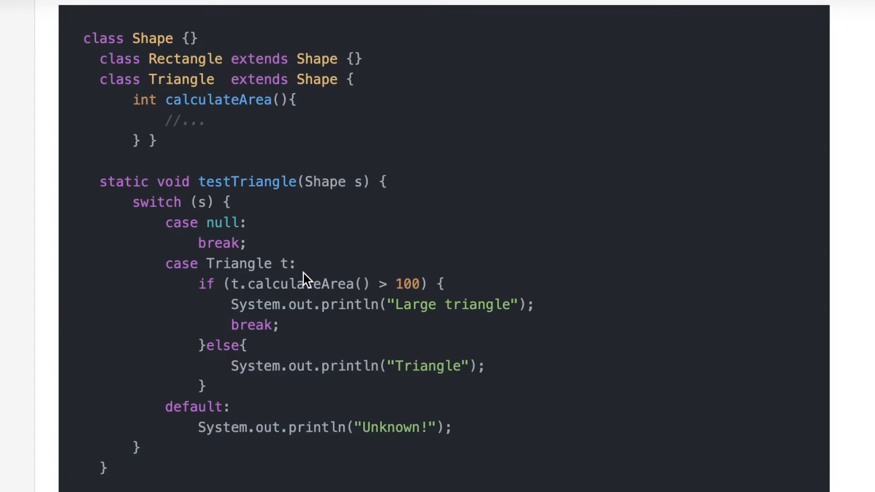
scroll(down, 3)
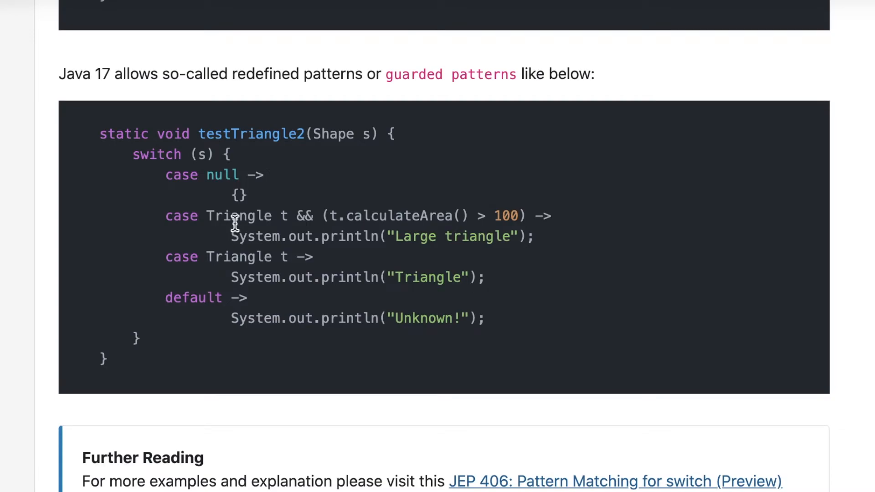
mouse_move(284, 216)
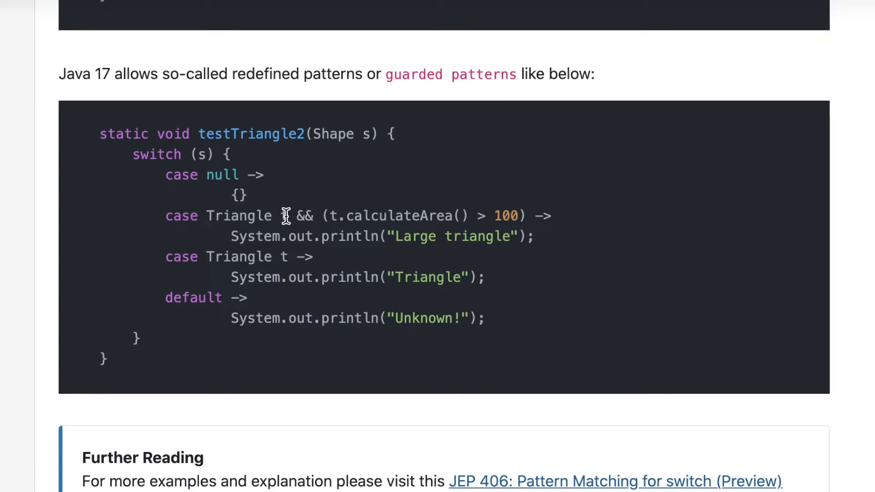
double_click(304, 216)
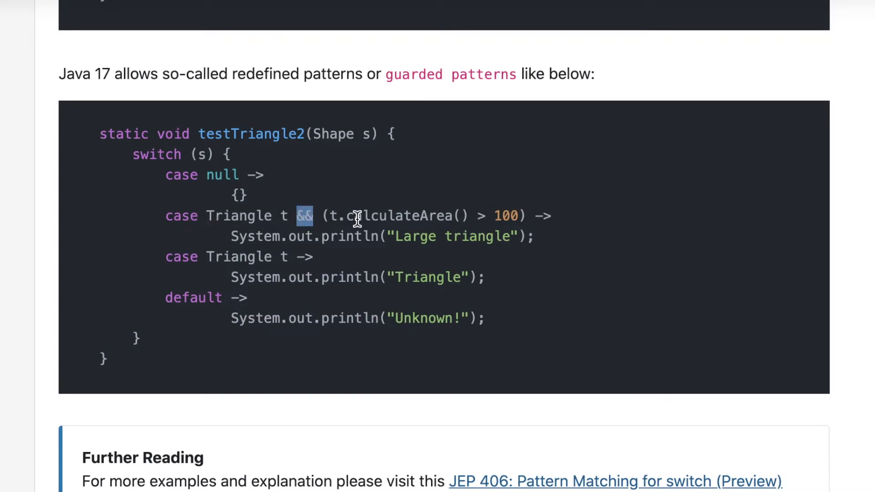
mouse_move(566, 227)
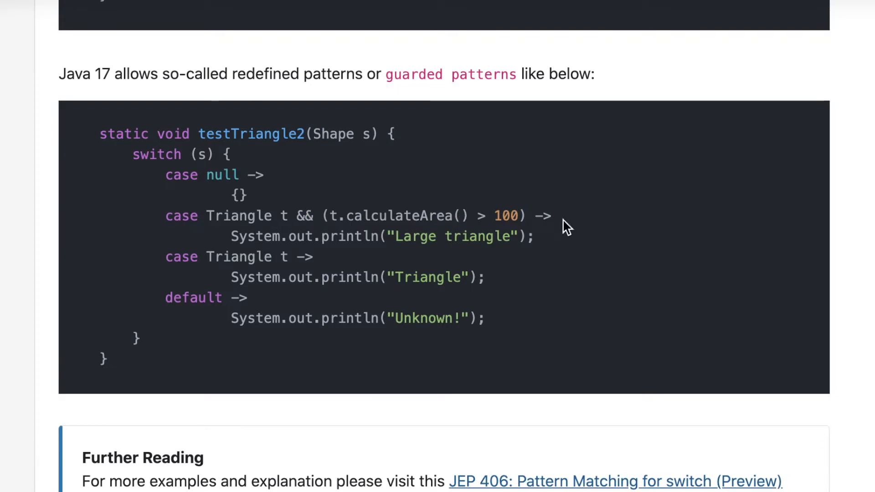
mouse_move(253, 216)
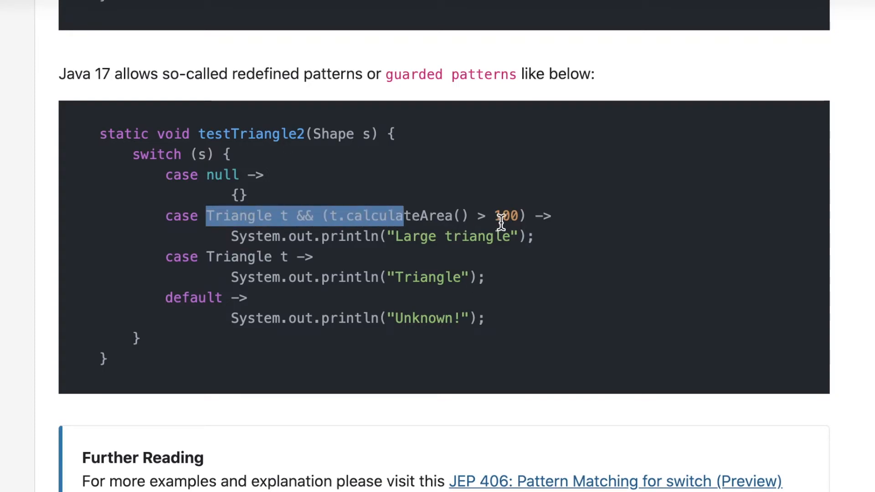
click(501, 216)
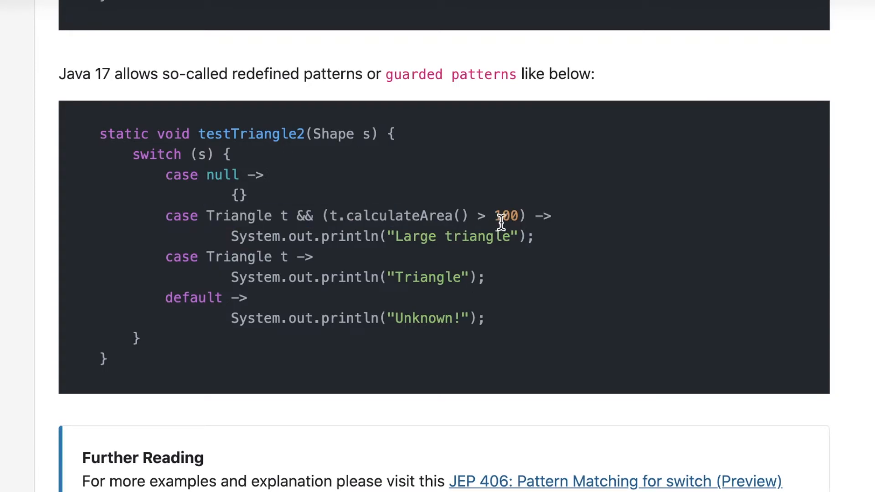
scroll(down, 3)
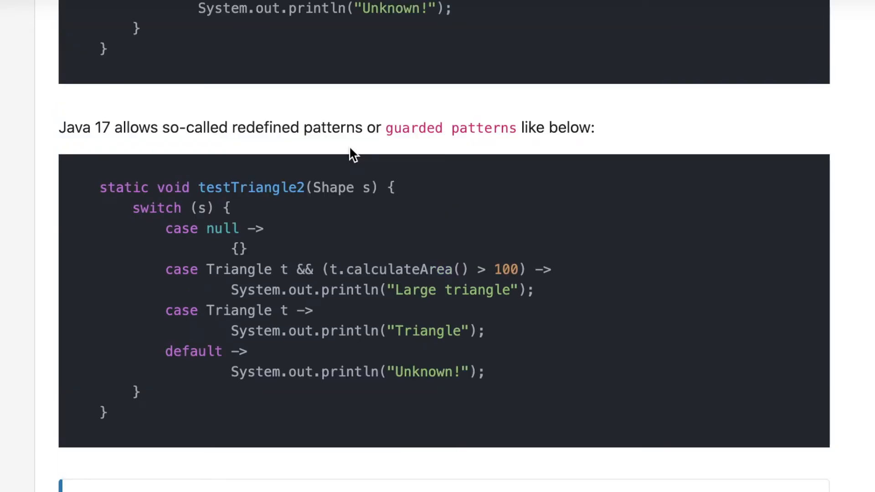
Step: Scroll through the Java blog's Text Blocks section to the old-style JSON concatenation
scroll(down, 3)
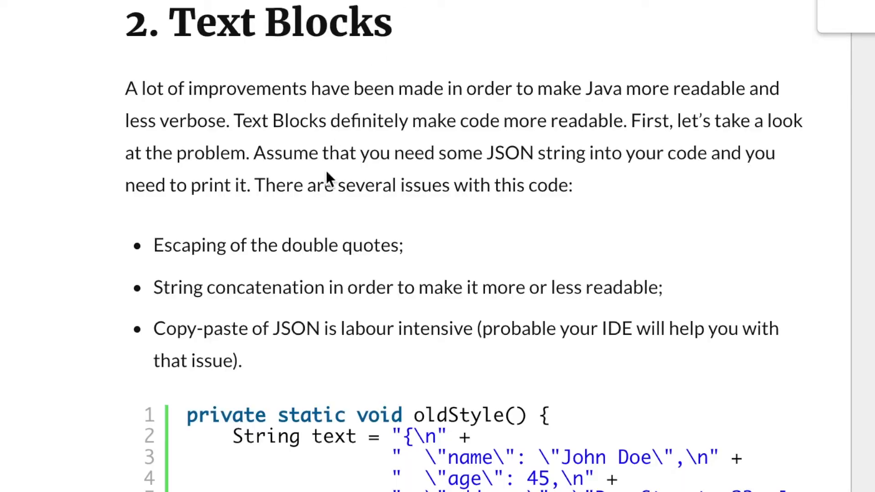
mouse_move(399, 227)
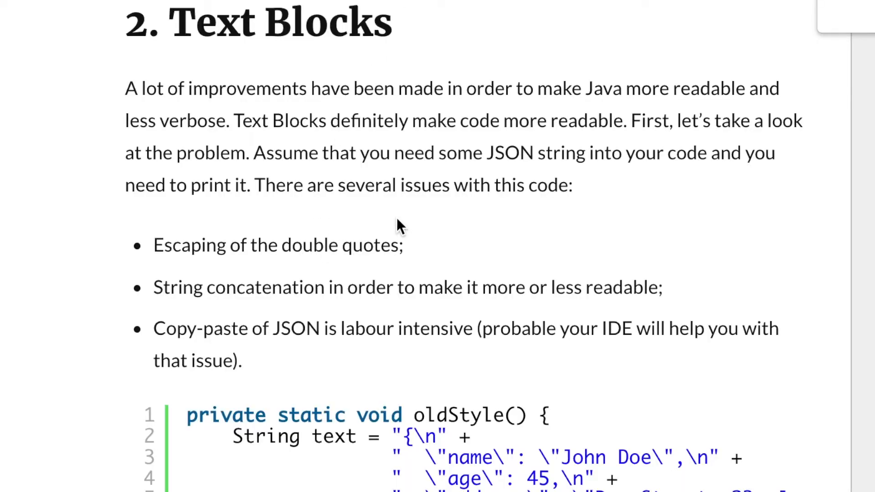
mouse_move(383, 267)
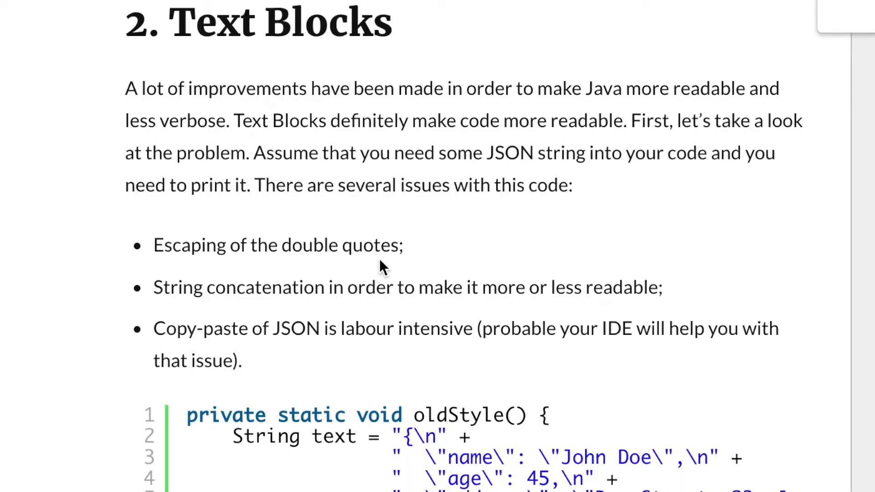
scroll(down, 3)
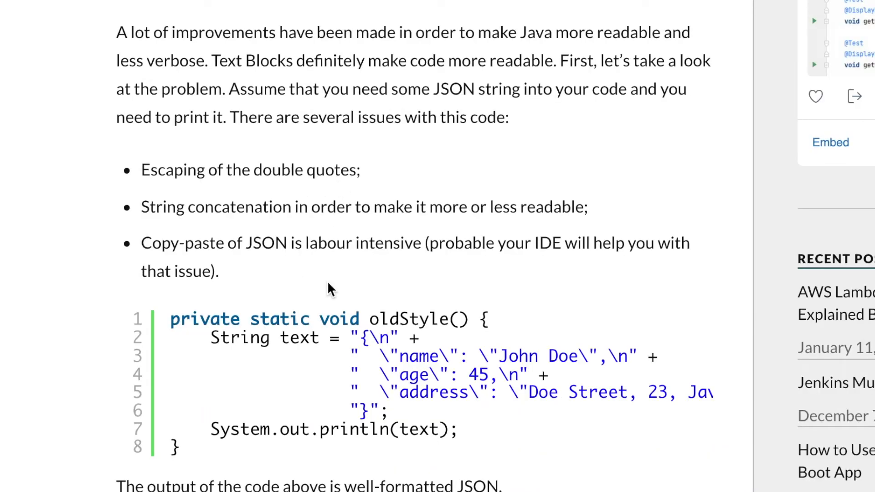
scroll(down, 3)
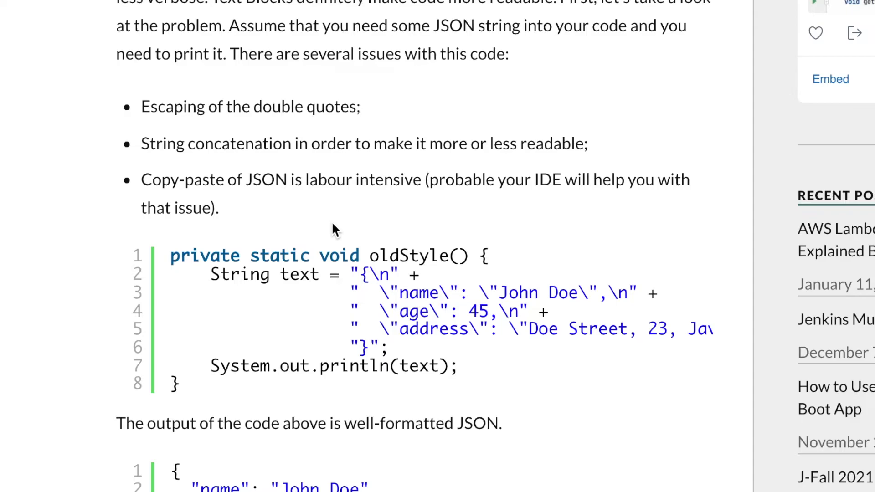
mouse_move(350, 274)
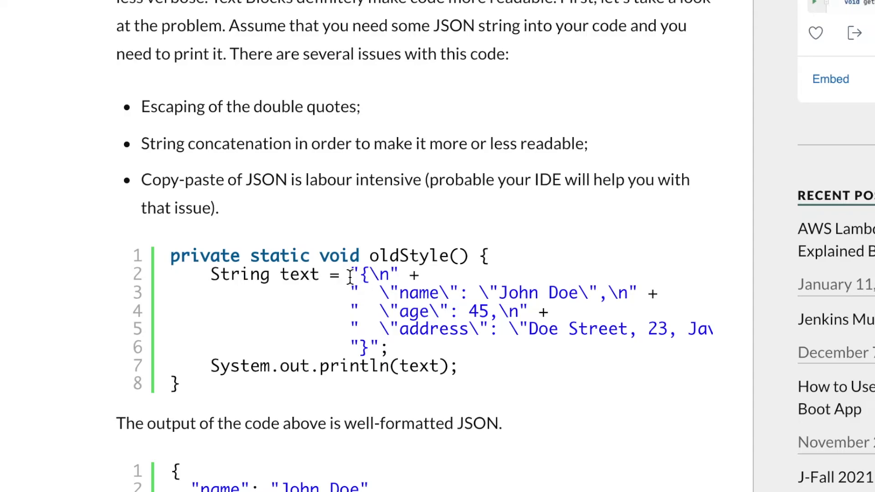
scroll(down, 3)
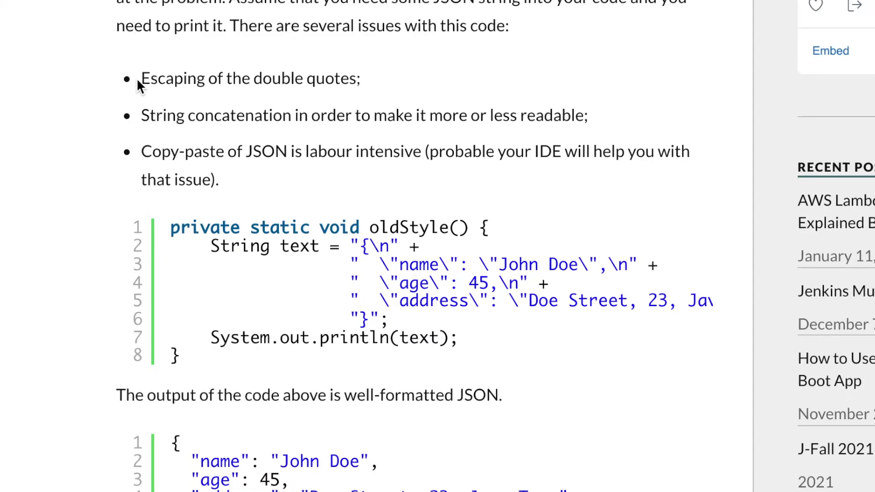
Step: Highlight the escaped, concatenated JSON string lines, then continue to the emptyBlock example
drag(140, 78, 339, 78)
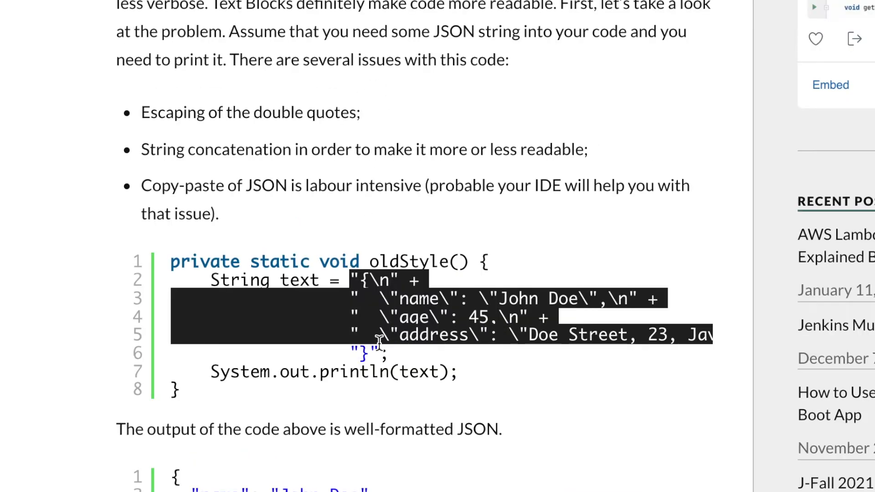
click(380, 335)
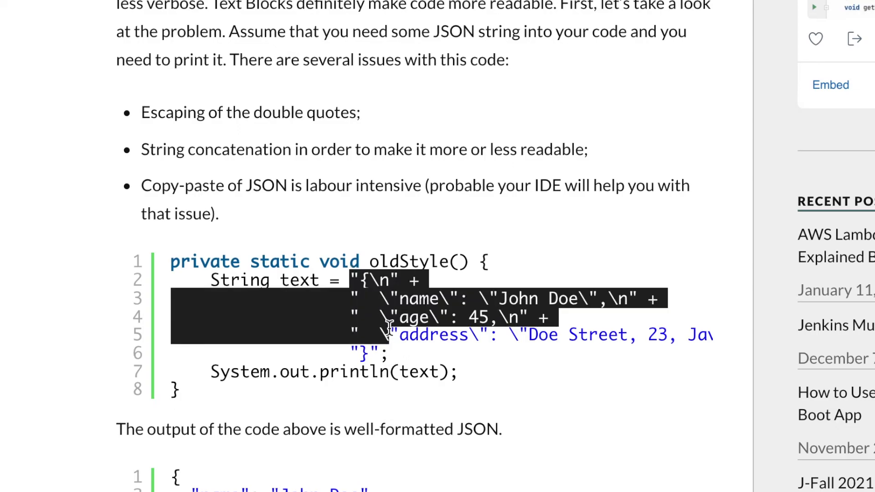
scroll(down, 3)
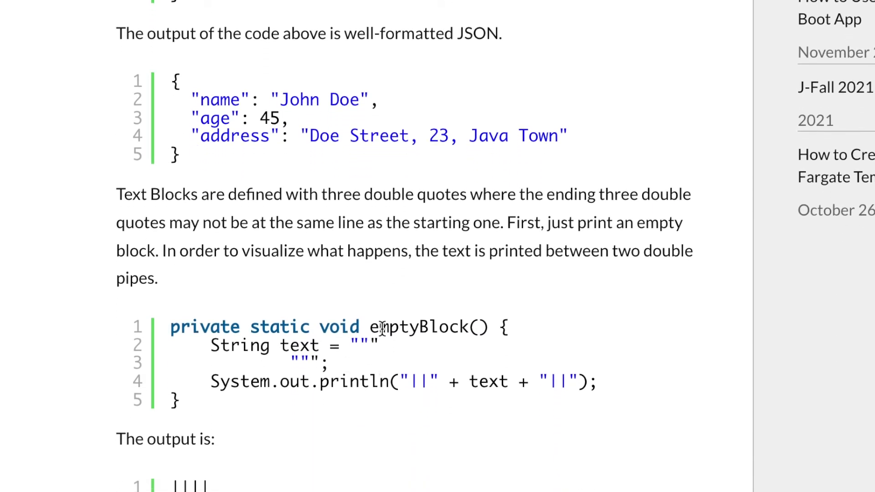
double_click(363, 345)
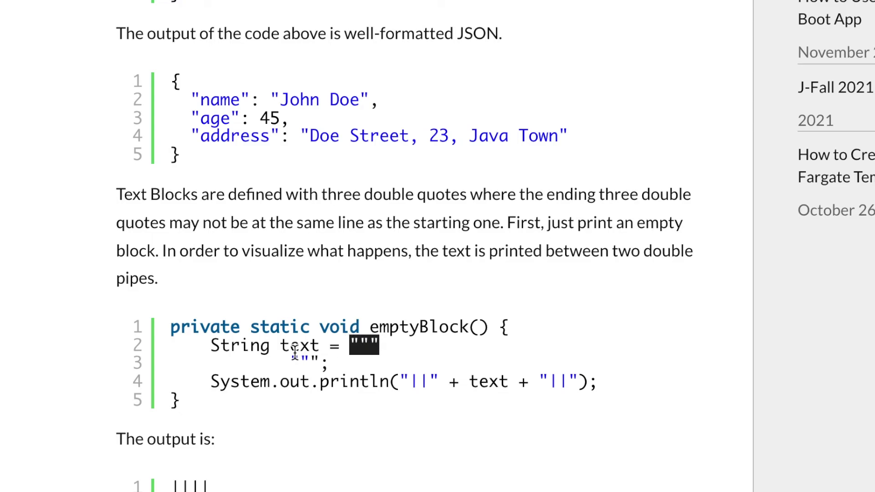
scroll(down, 3)
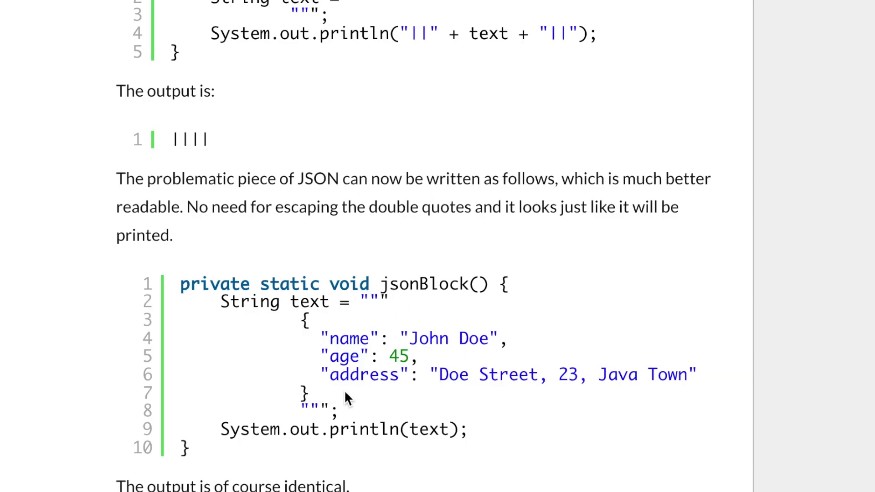
scroll(up, 3)
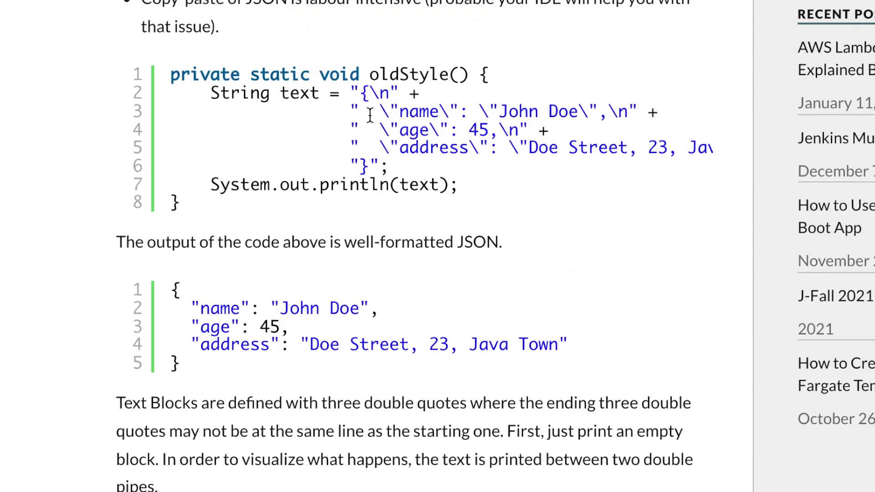
scroll(down, 3)
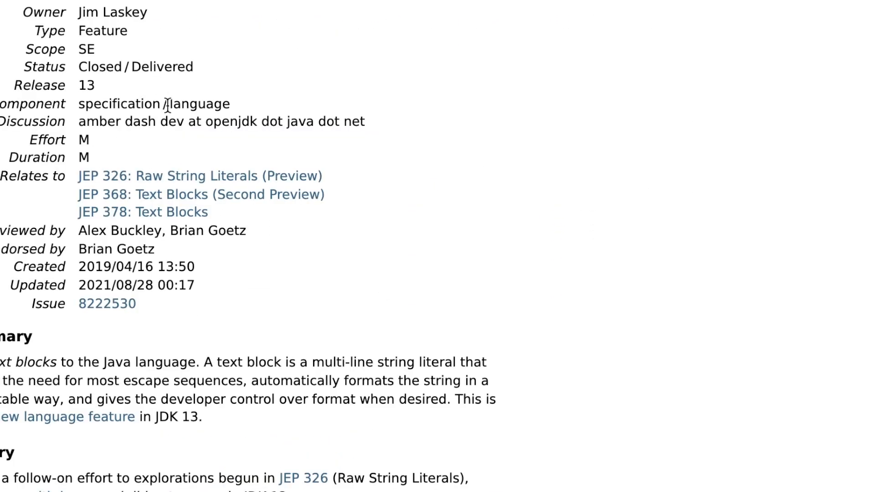
Step: Scroll the JEP 355 page to its HTML and SQL two-dimensional text block examples
scroll(down, 3)
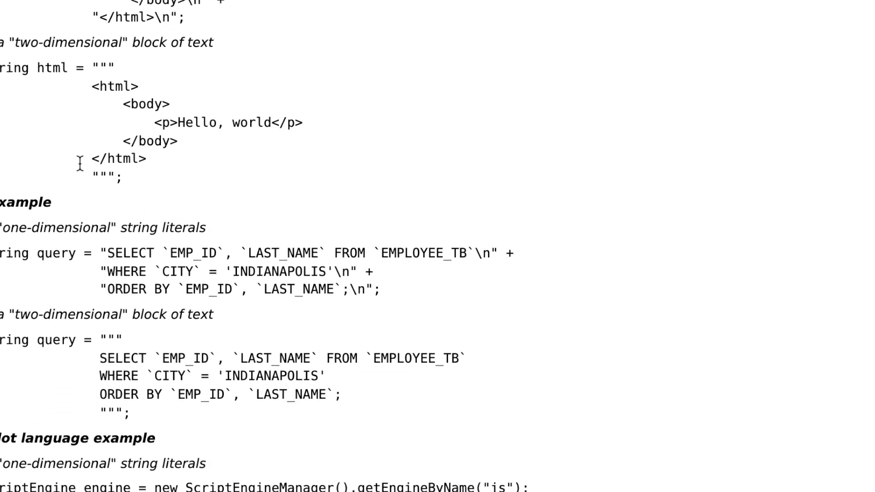
mouse_move(153, 184)
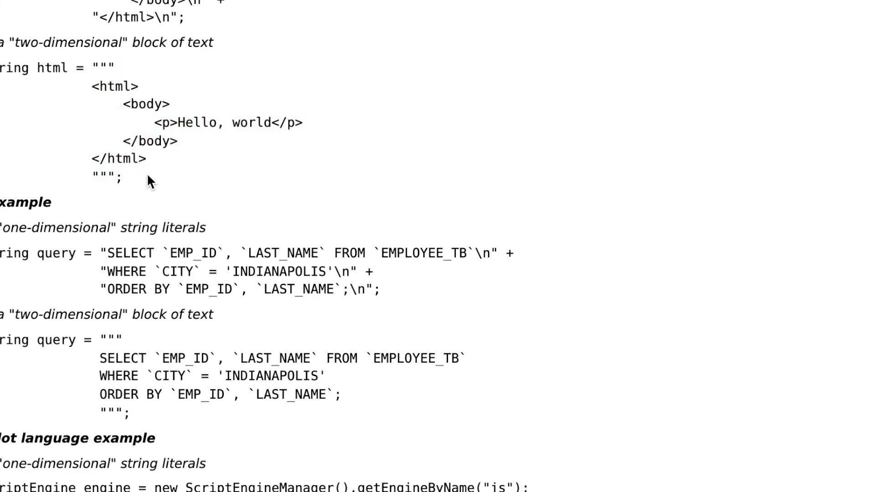
mouse_move(194, 187)
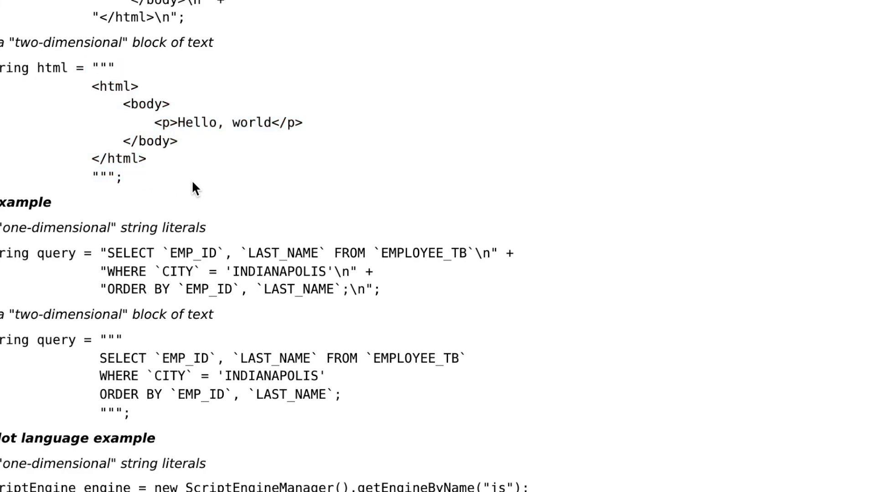
mouse_move(208, 191)
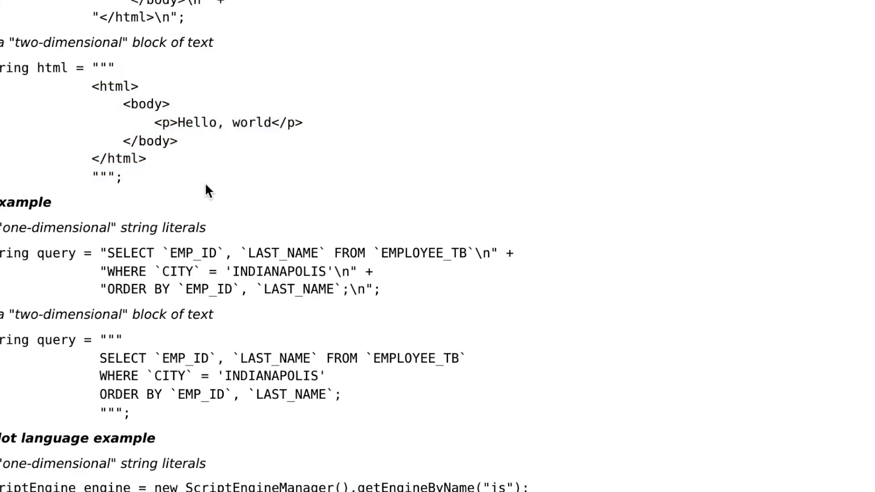